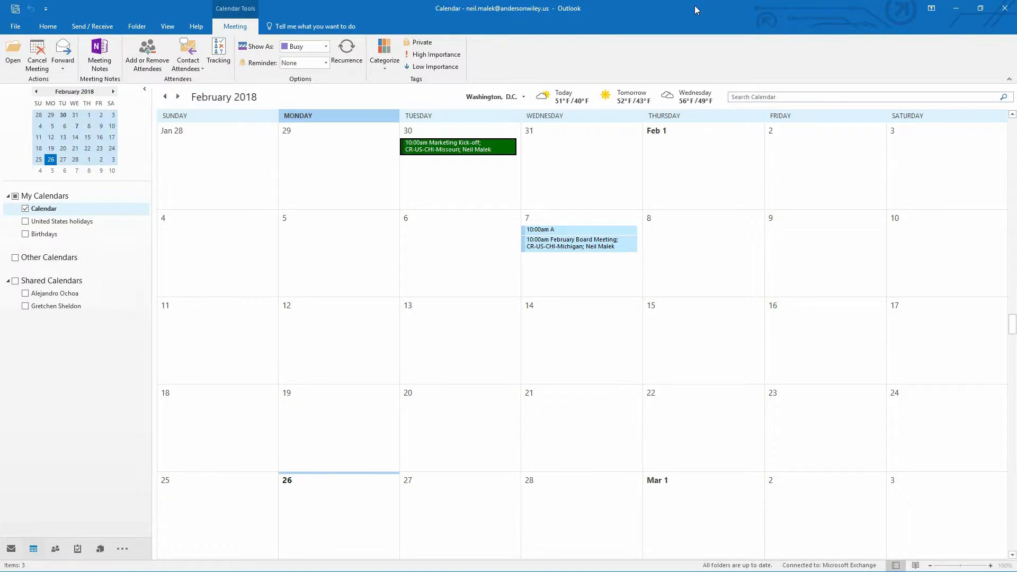
{"action": "mouse_move", "coordinate": [713, 18]}
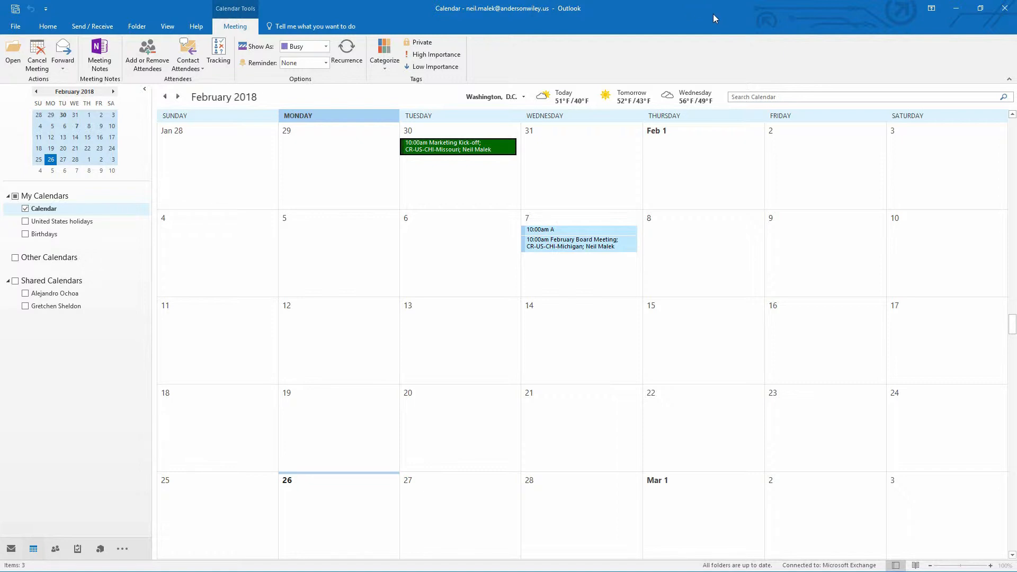
{"action": "mouse_move", "coordinate": [264, 241]}
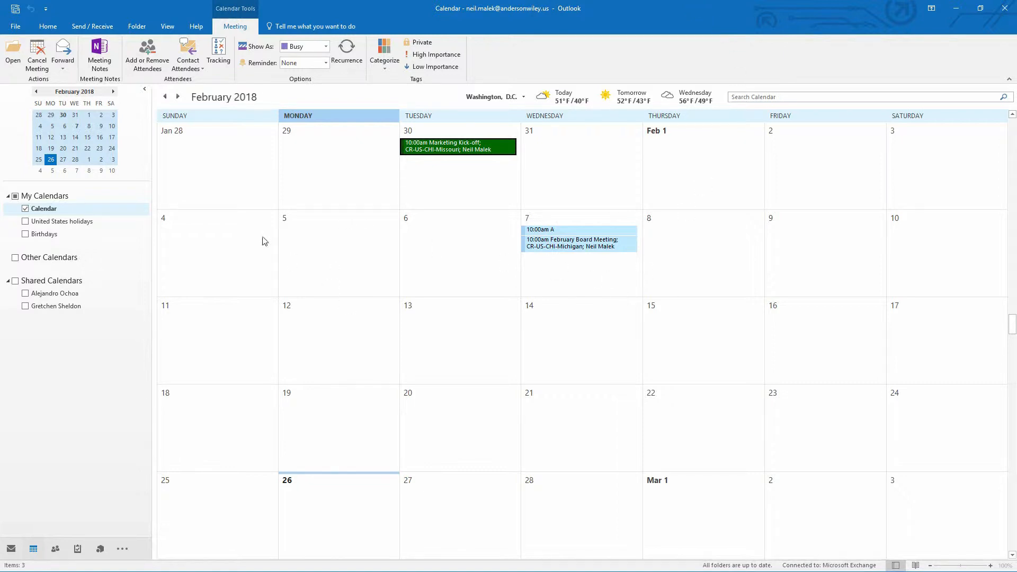
Step: Deselect the February meeting and advance the month calendar to March 2018
{"action": "left_click", "coordinate": [48, 25]}
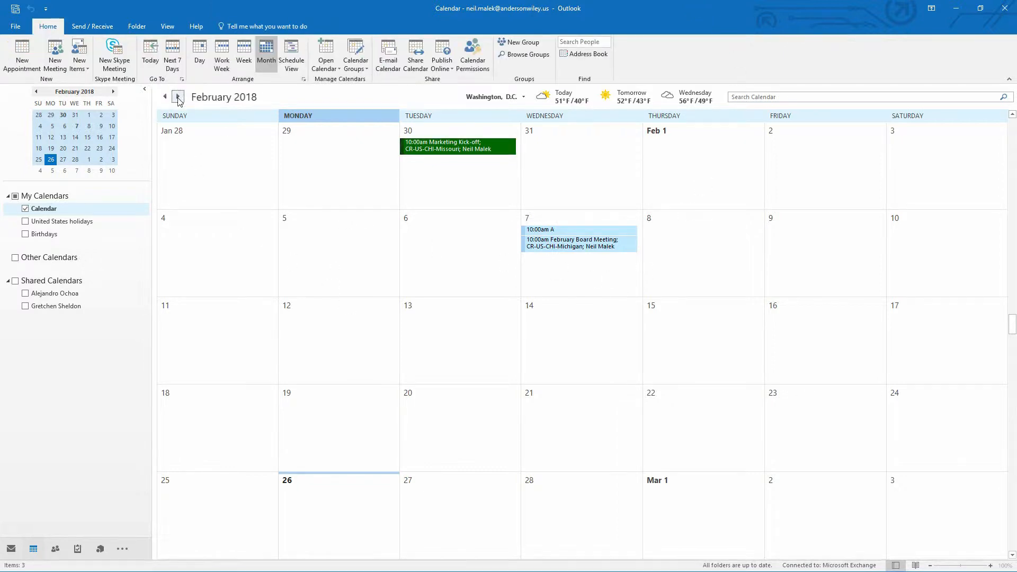
{"action": "left_click", "coordinate": [176, 96]}
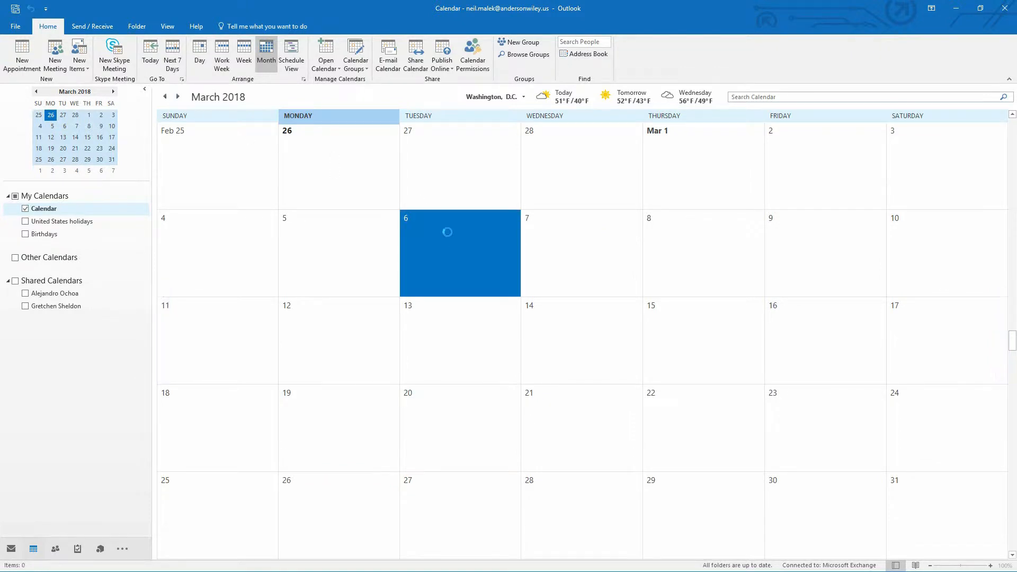
Step: Create a timed March 6 appointment from 10:00 to 11:00 AM titled Meeting
{"action": "double_click", "coordinate": [458, 253]}
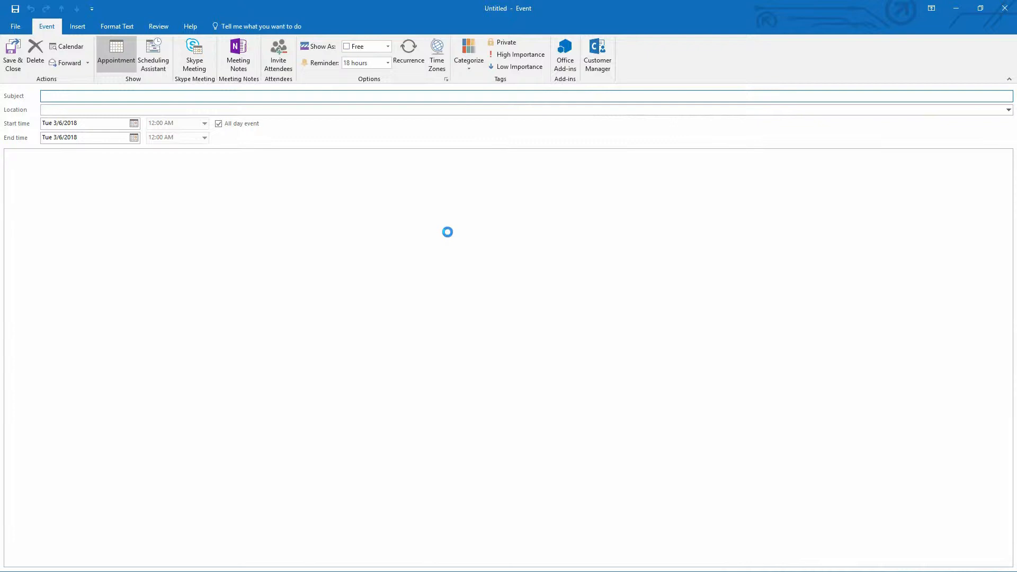
{"action": "left_click", "coordinate": [218, 123]}
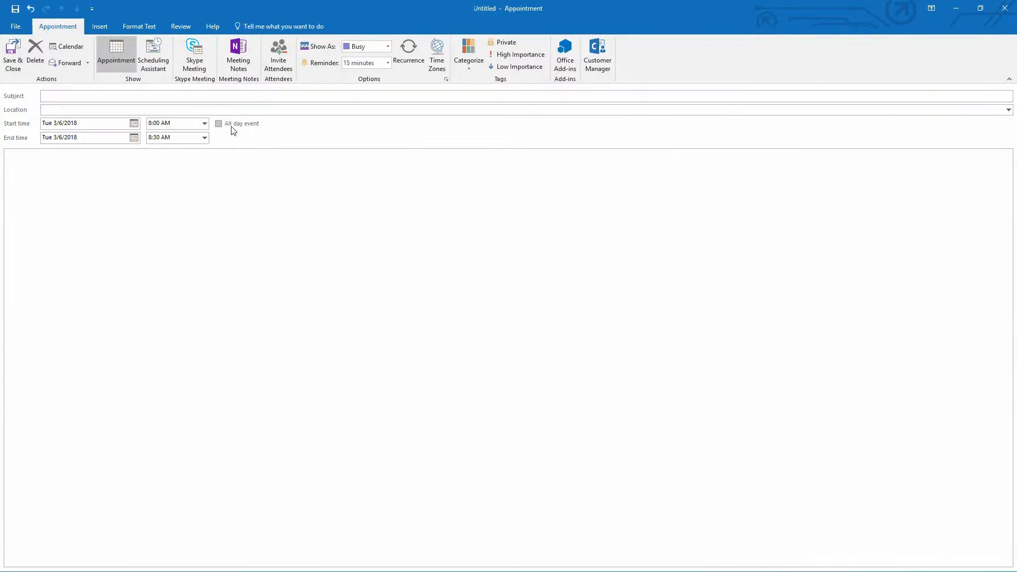
{"action": "left_click", "coordinate": [204, 123]}
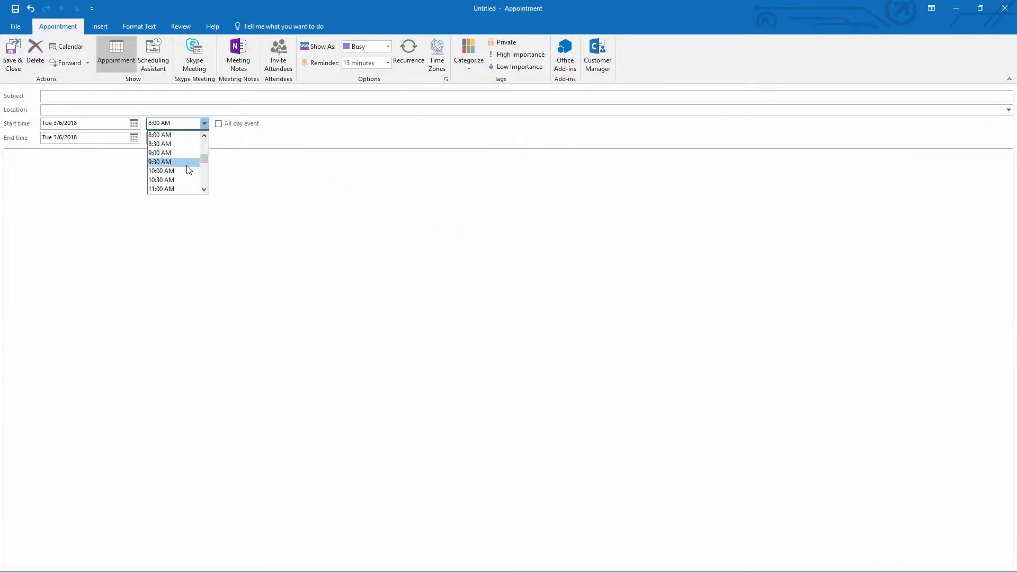
{"action": "left_click", "coordinate": [161, 171]}
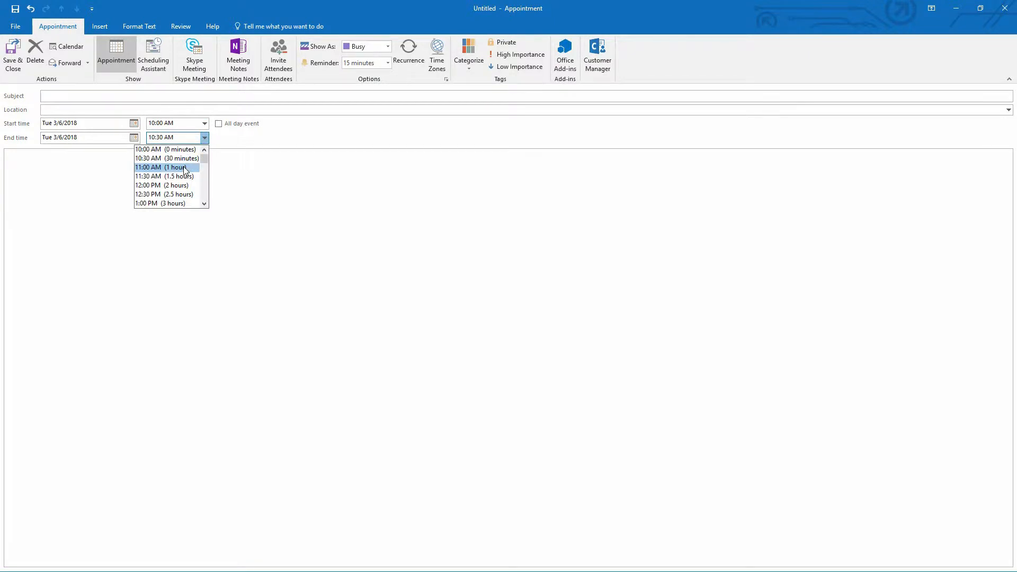
{"action": "left_click", "coordinate": [165, 167]}
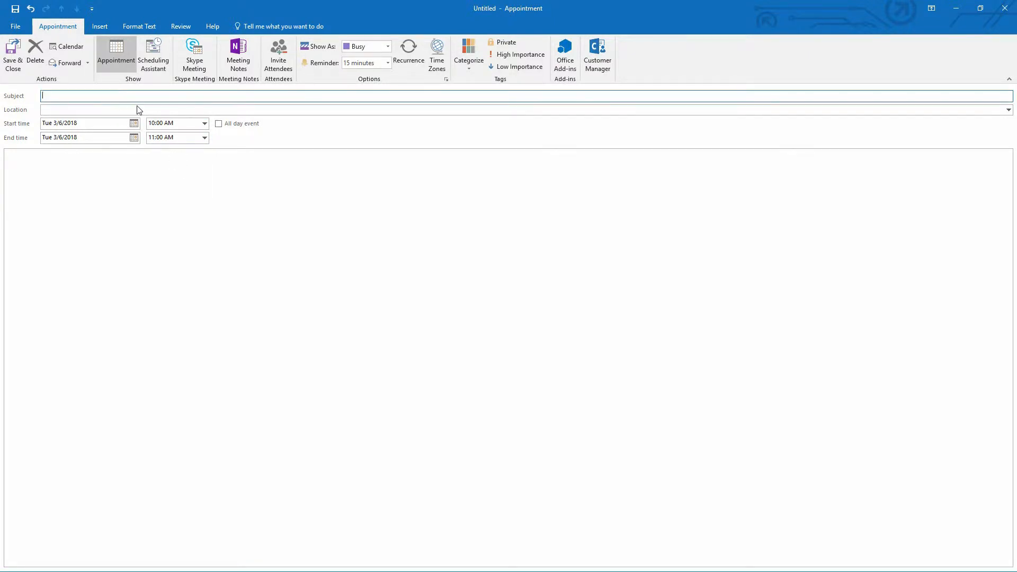
{"action": "type", "text": "Meeting"}
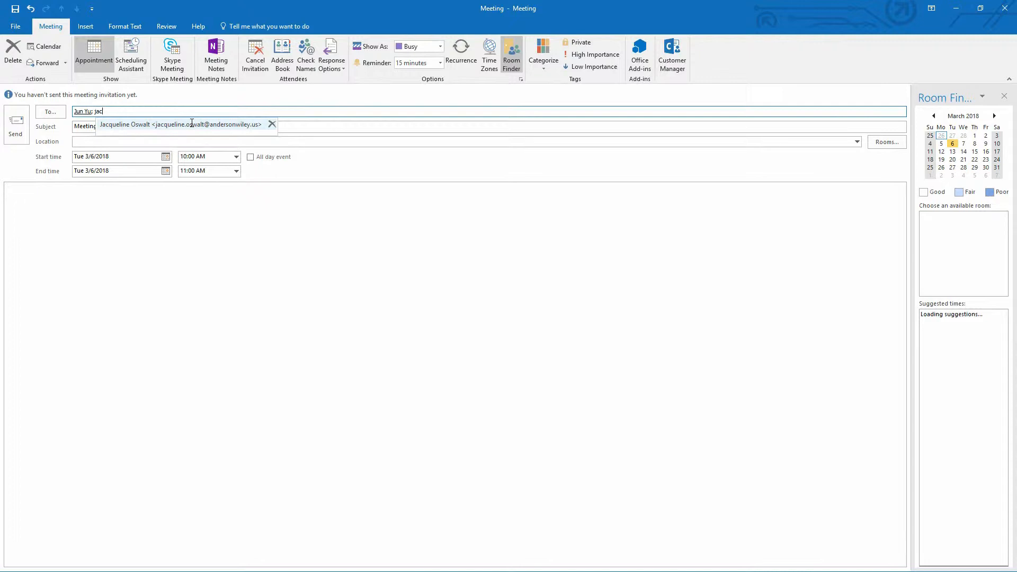
Step: Add the second attendee and book the CR-US-NYC-Ellis conference room
{"action": "left_click", "coordinate": [180, 124]}
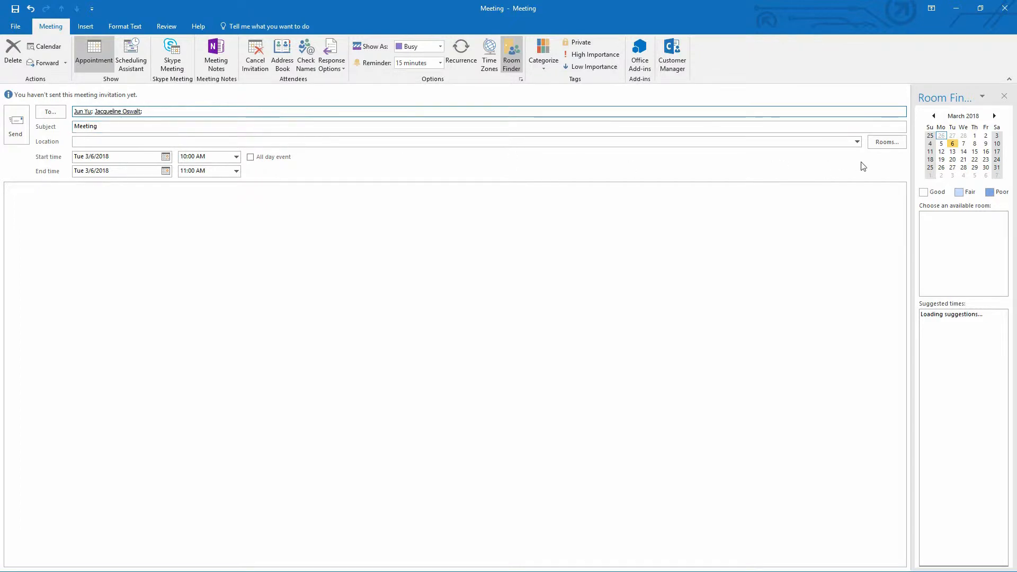
{"action": "left_click", "coordinate": [886, 140]}
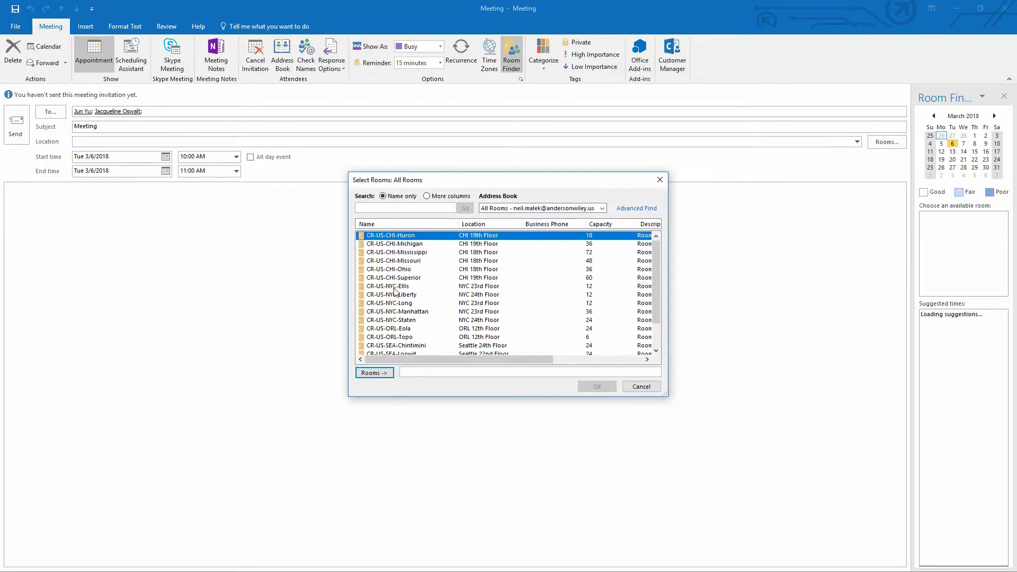
{"action": "left_click", "coordinate": [595, 386]}
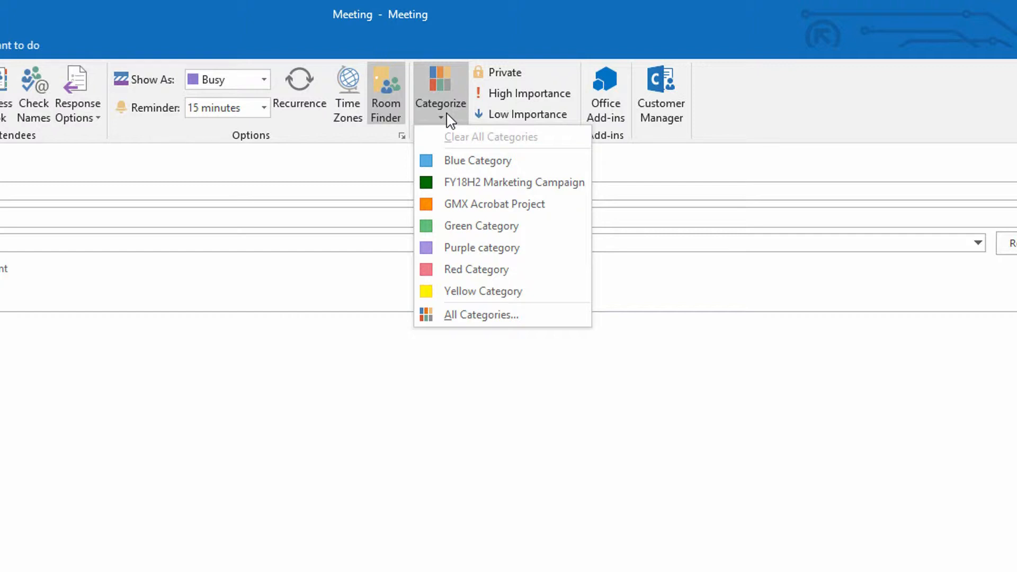
{"action": "mouse_move", "coordinate": [481, 225]}
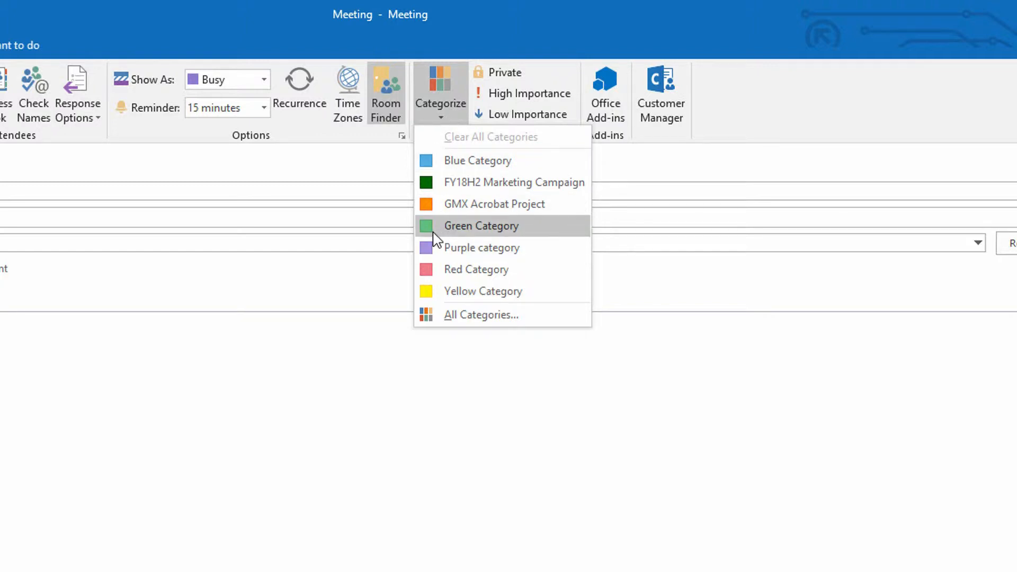
{"action": "mouse_move", "coordinate": [434, 269]}
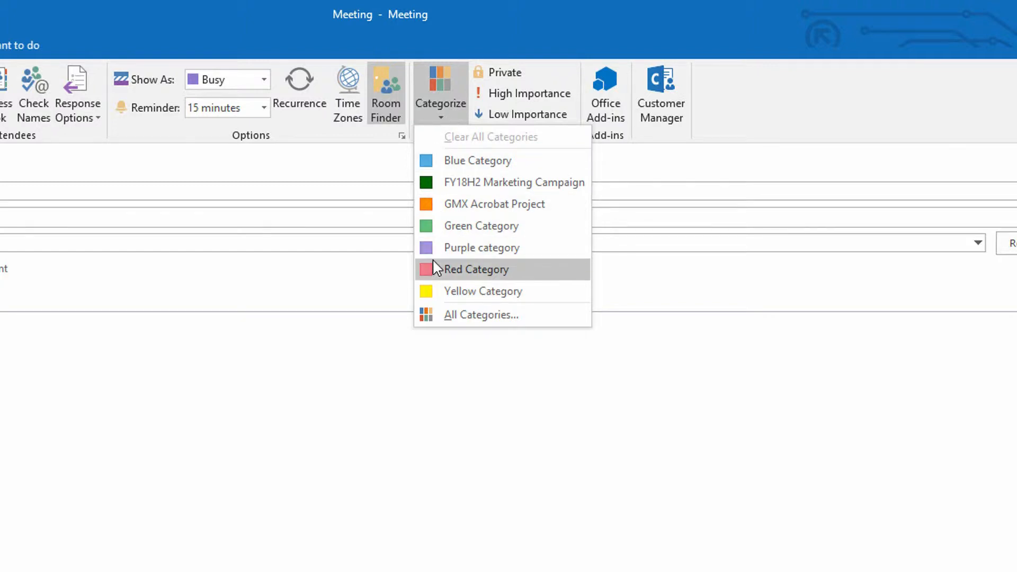
{"action": "mouse_move", "coordinate": [476, 225]}
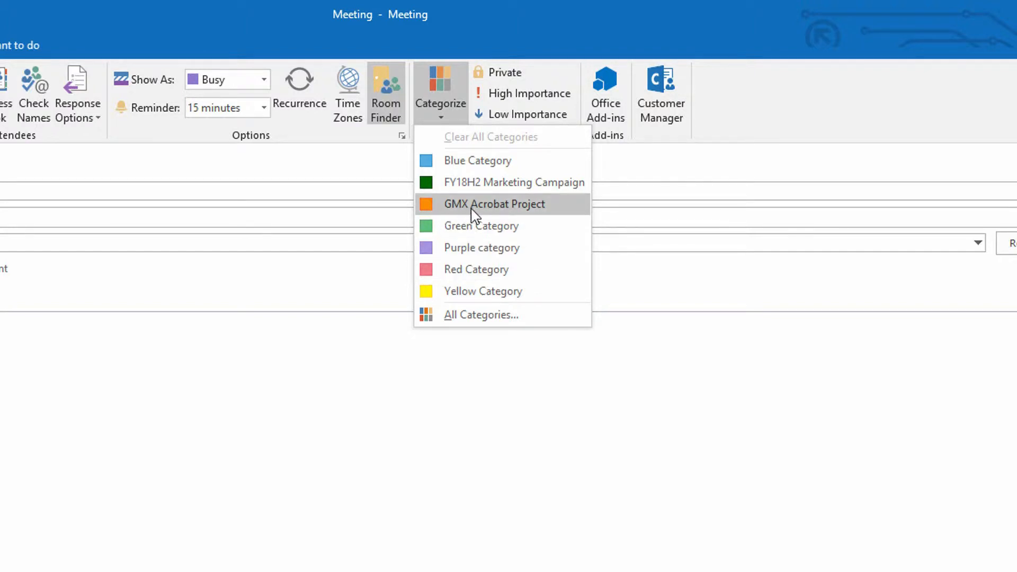
{"action": "mouse_move", "coordinate": [512, 182]}
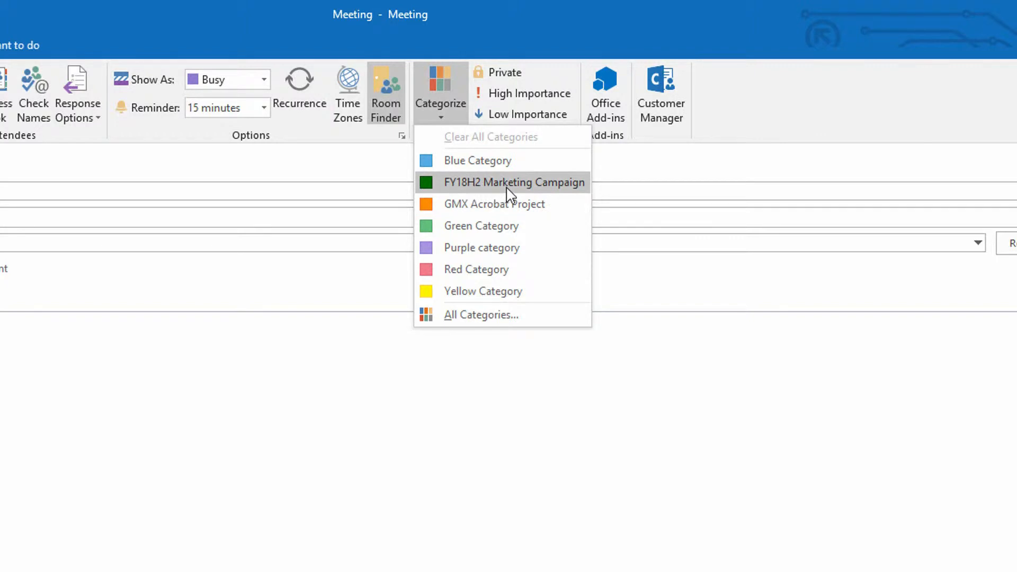
{"action": "mouse_move", "coordinate": [531, 193]}
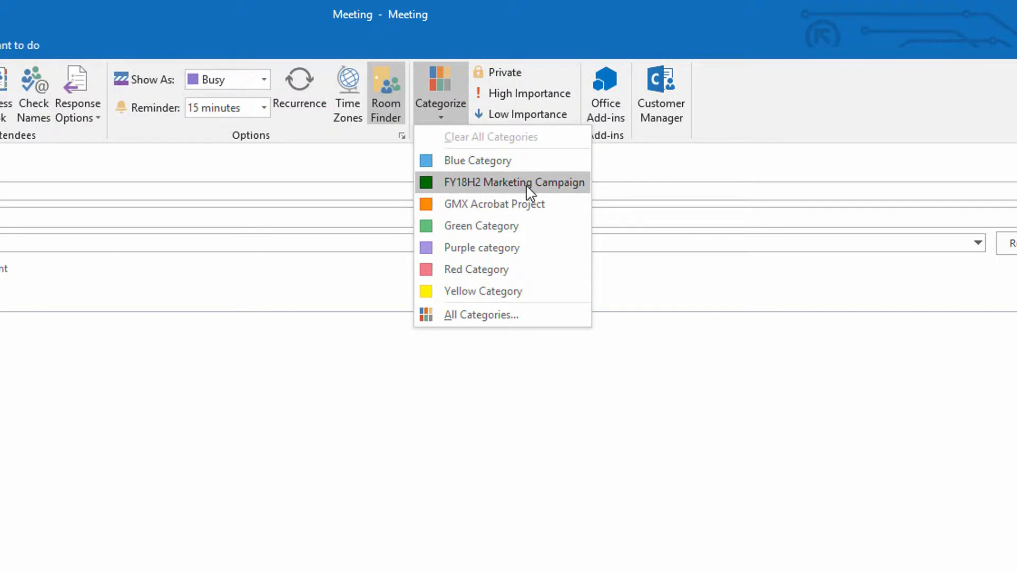
Step: Show all color categories from the meeting's Categorize menu
{"action": "left_click", "coordinate": [481, 314]}
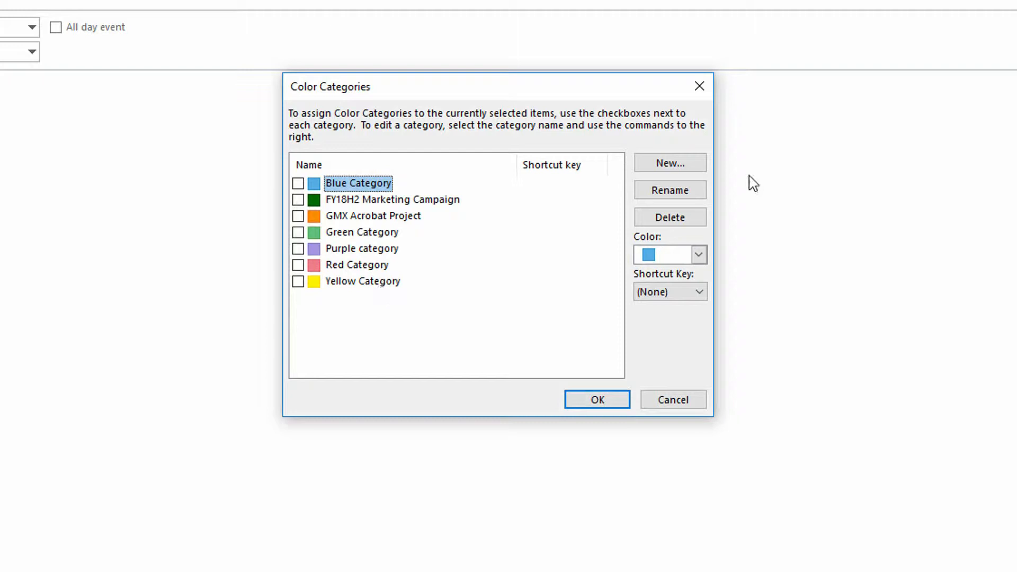
Step: Create a dark purple category named Sales Training and assign it to the meeting
{"action": "left_click", "coordinate": [669, 163]}
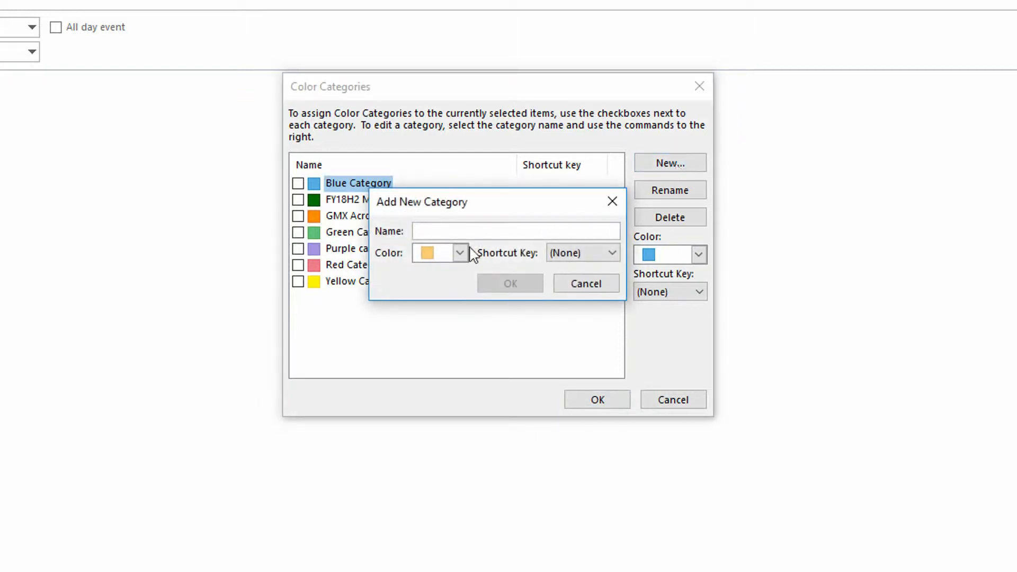
{"action": "left_click", "coordinate": [459, 254]}
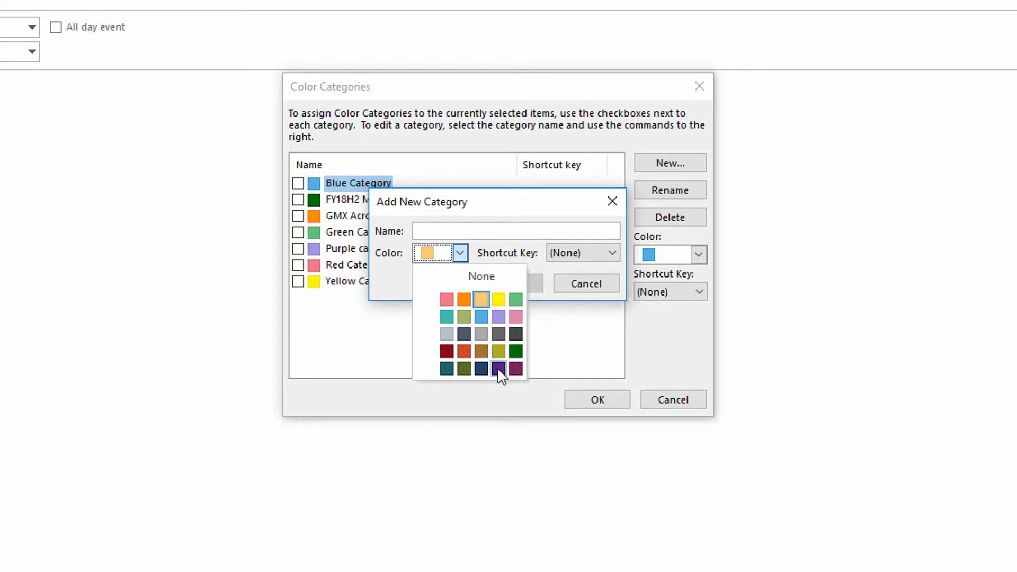
{"action": "left_click", "coordinate": [498, 369]}
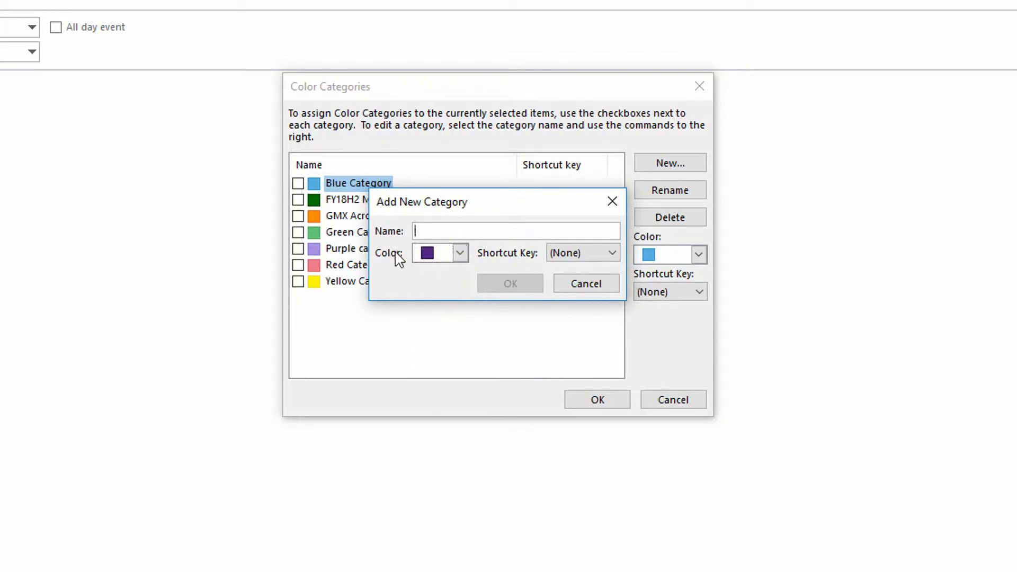
{"action": "type", "text": "Sales"}
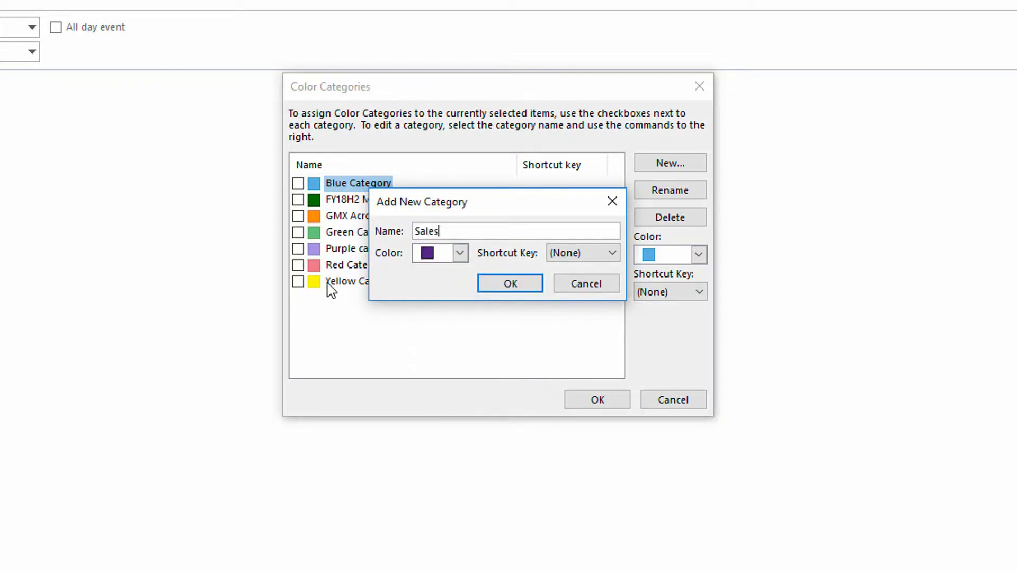
{"action": "type", "text": "Training"}
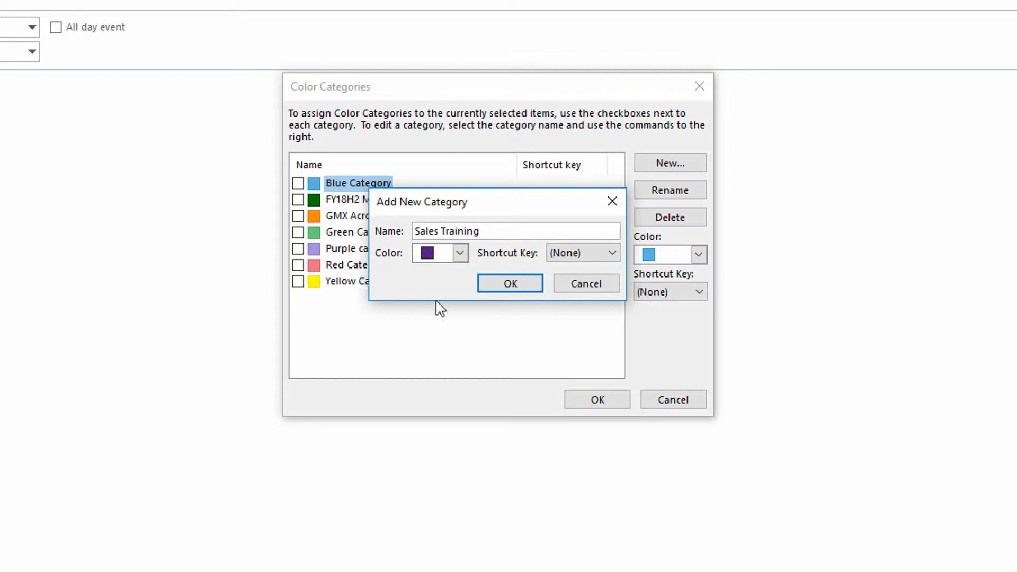
{"action": "left_click", "coordinate": [509, 284]}
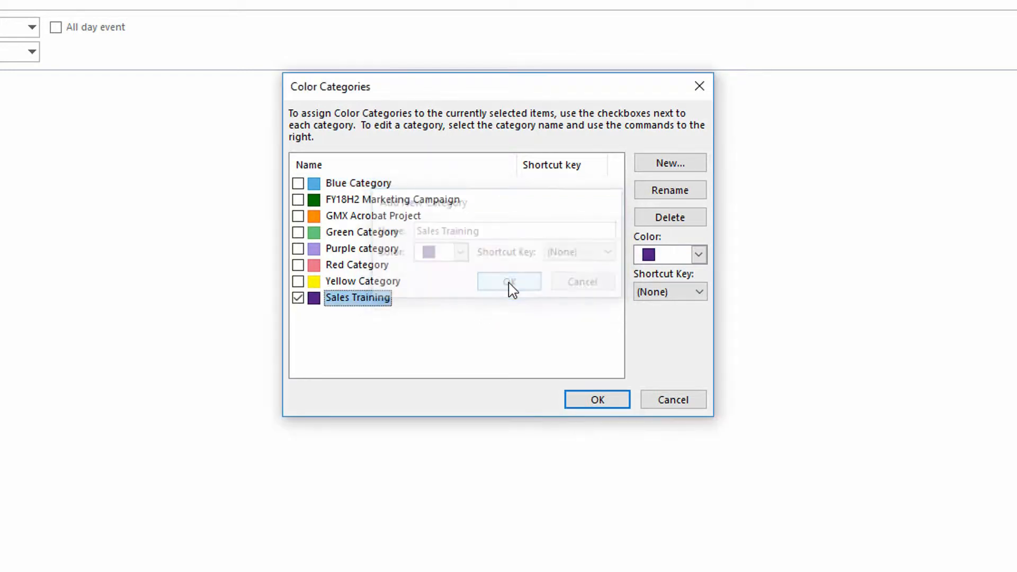
{"action": "left_click", "coordinate": [510, 282]}
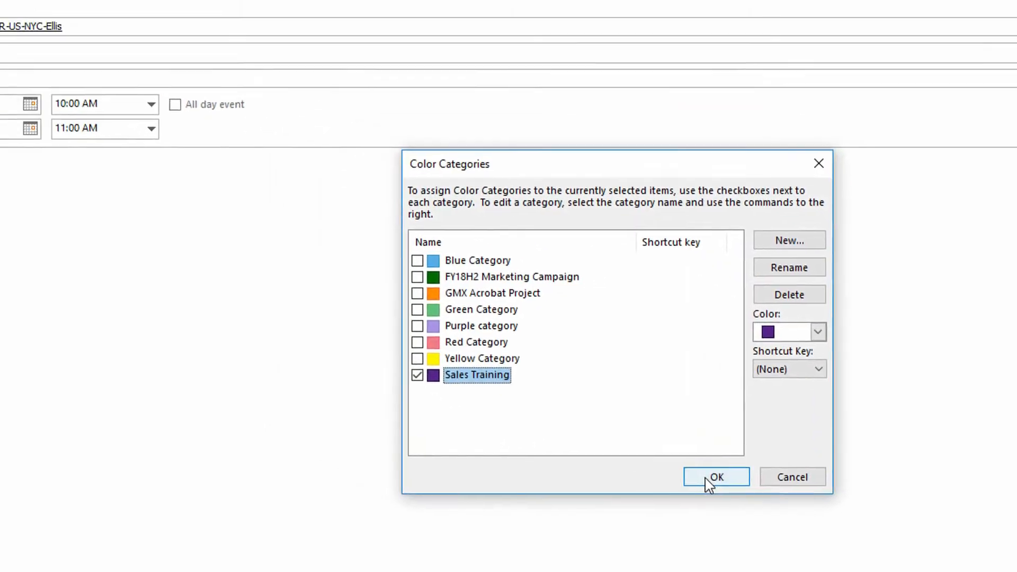
{"action": "left_click", "coordinate": [715, 477]}
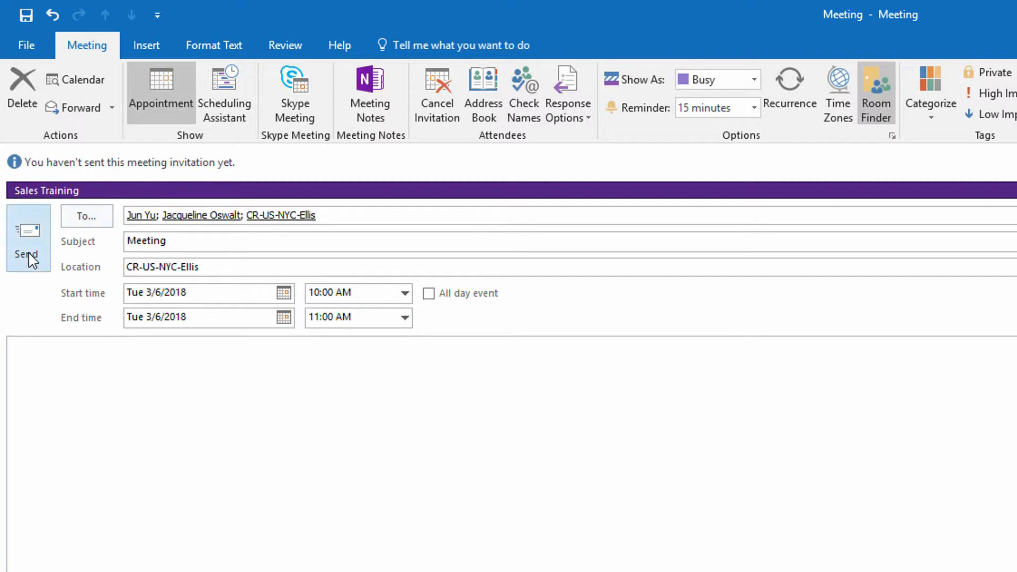
Step: Send the March 6 invitation and select March 8 on the month calendar
{"action": "left_click", "coordinate": [26, 238]}
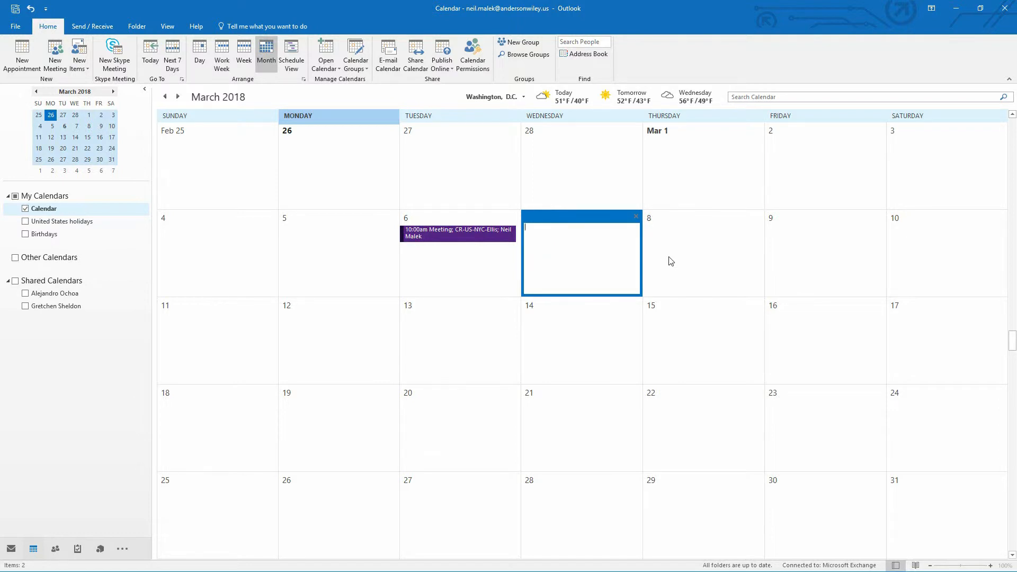
{"action": "mouse_move", "coordinate": [681, 247]}
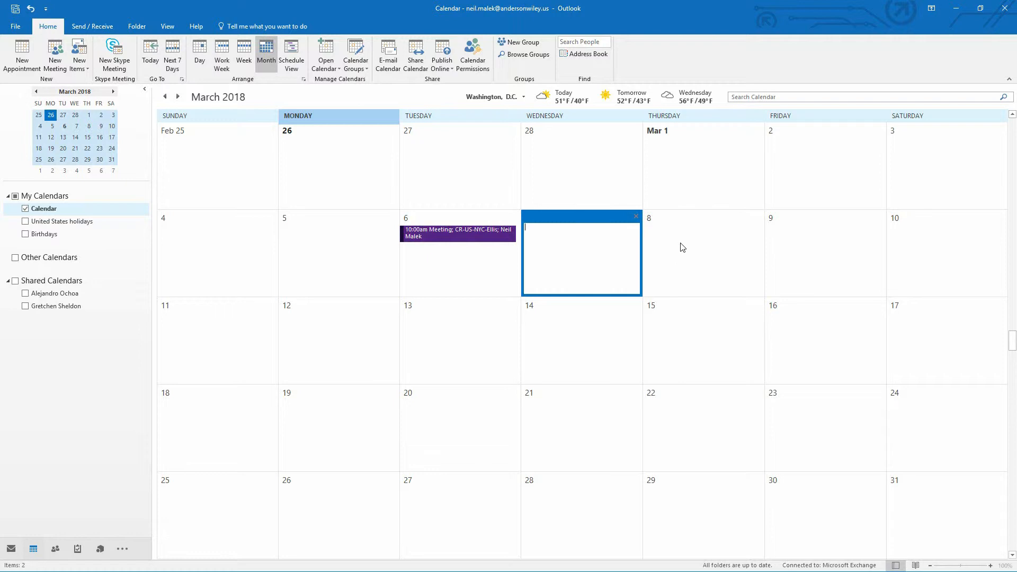
{"action": "left_click", "coordinate": [702, 253]}
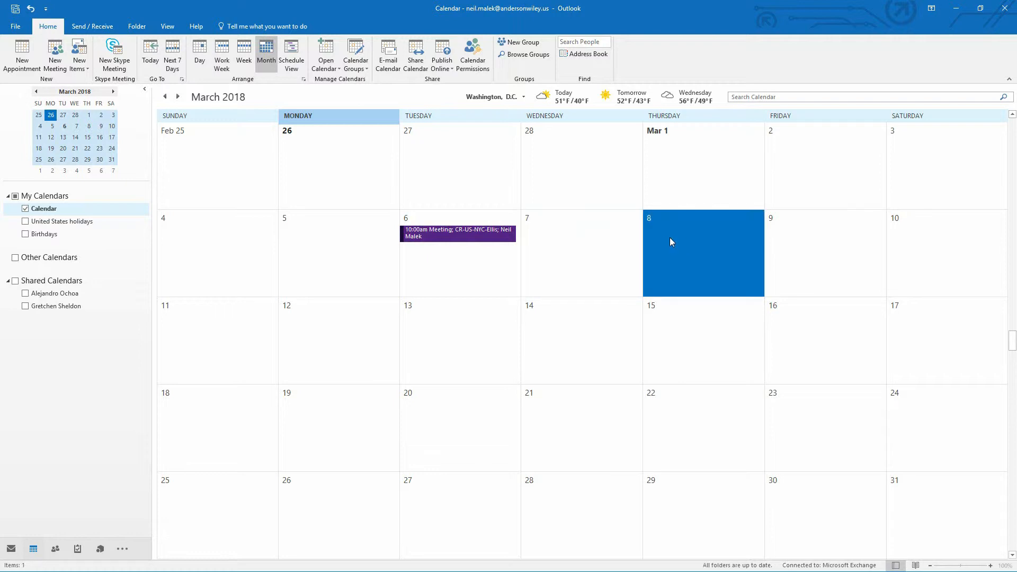
Step: Create a March 8 meeting ending 11:00 AM with the suggested invitee and subject Sales Training
{"action": "double_click", "coordinate": [703, 253]}
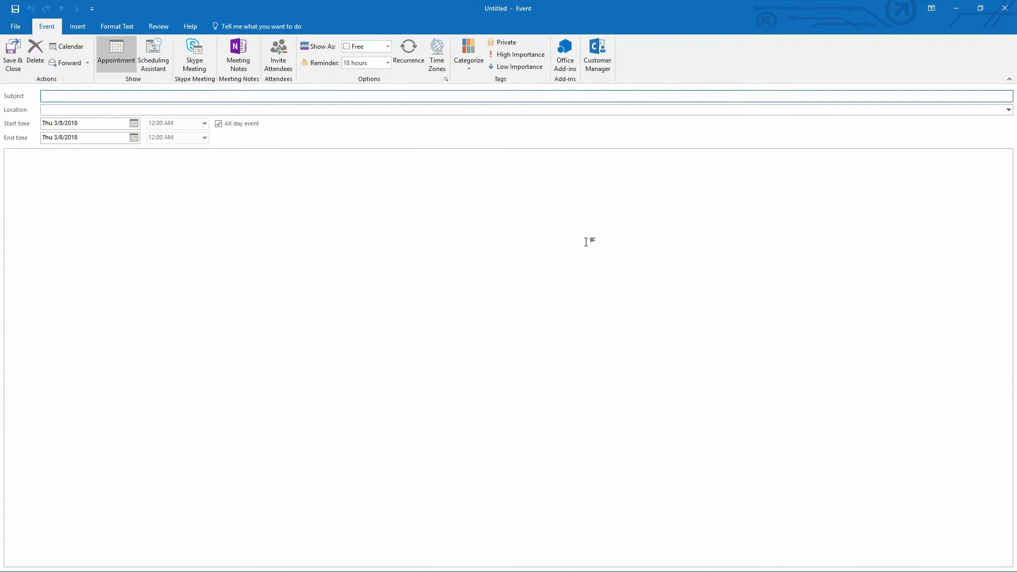
{"action": "left_click", "coordinate": [203, 123]}
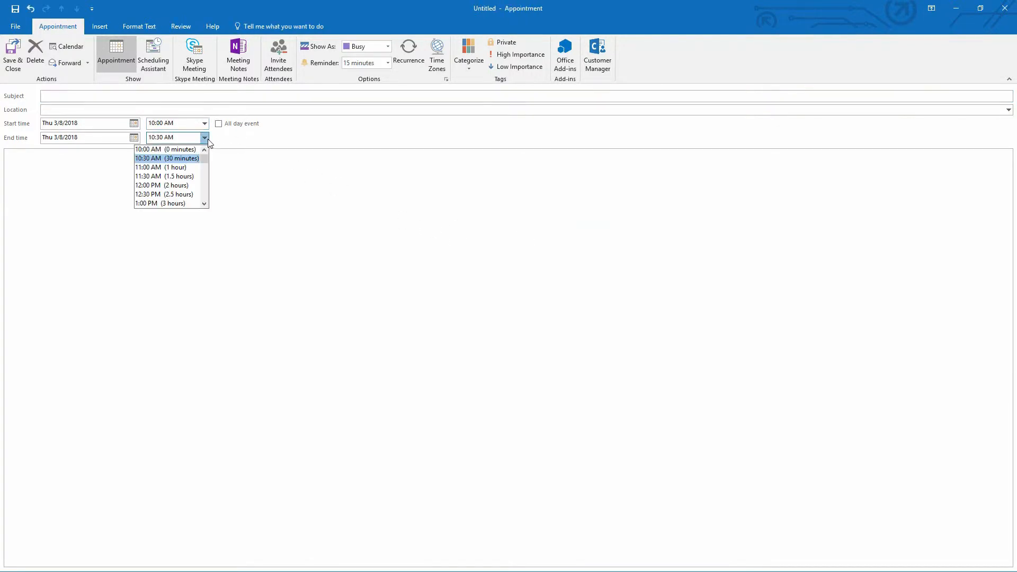
{"action": "left_click", "coordinate": [160, 167]}
{"action": "type", "text": "ja"}
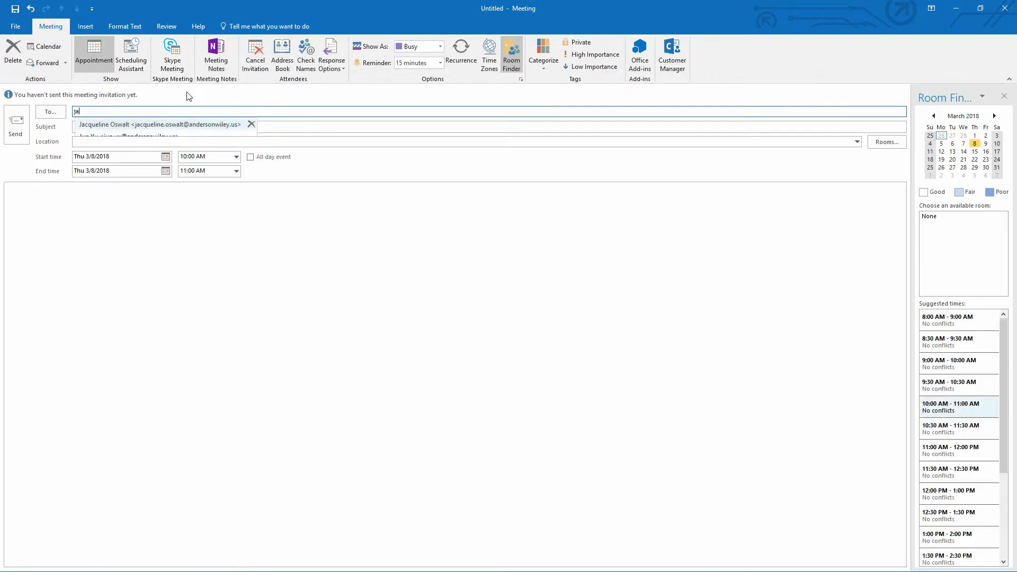
{"action": "left_click", "coordinate": [158, 123]}
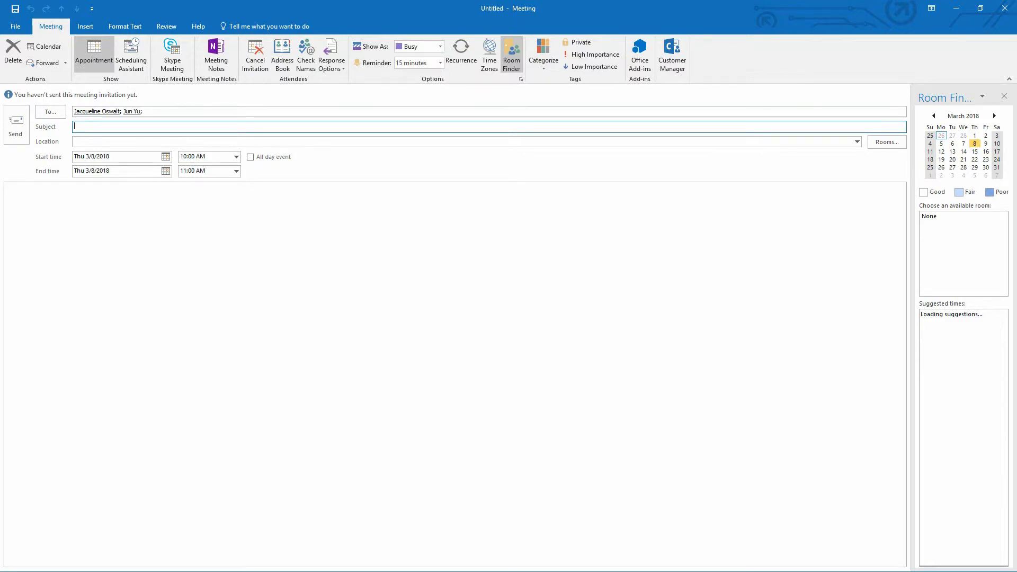
{"action": "type", "text": "Sales Training - ..."}
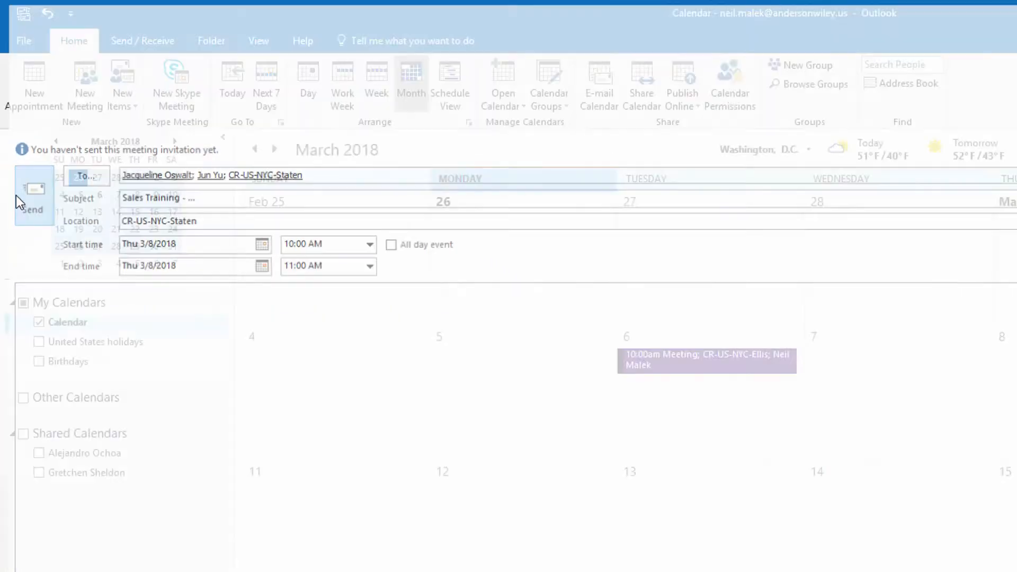
Step: Send the March 8 invitation and bring up the calendar's view settings
{"action": "left_click", "coordinate": [33, 198]}
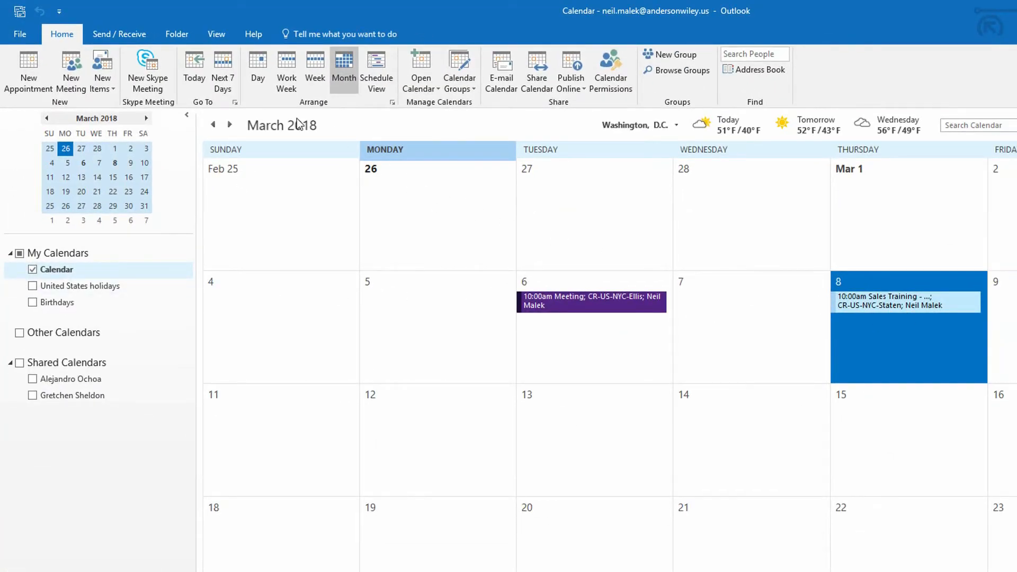
{"action": "left_click", "coordinate": [216, 34]}
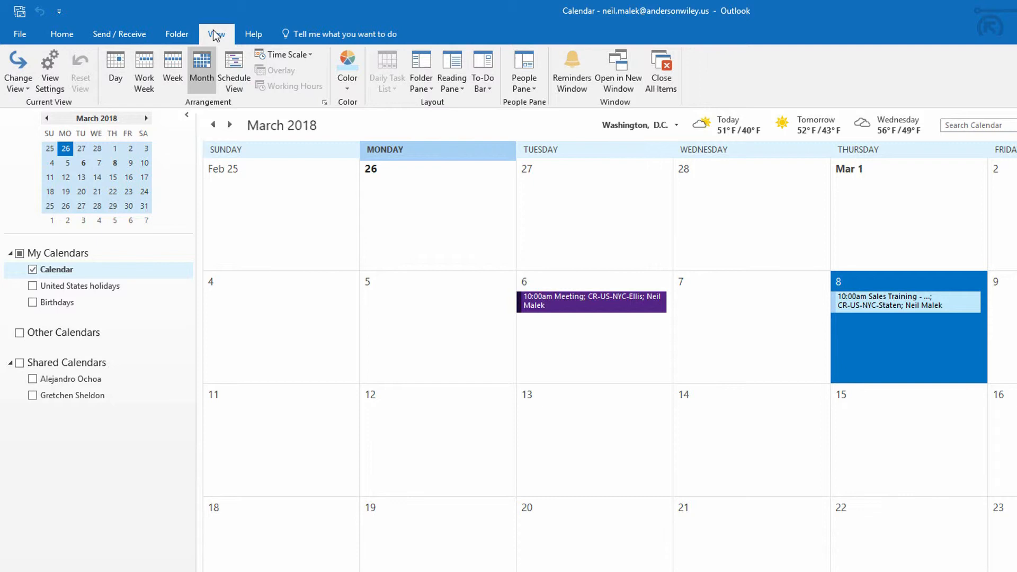
{"action": "mouse_move", "coordinate": [216, 36]}
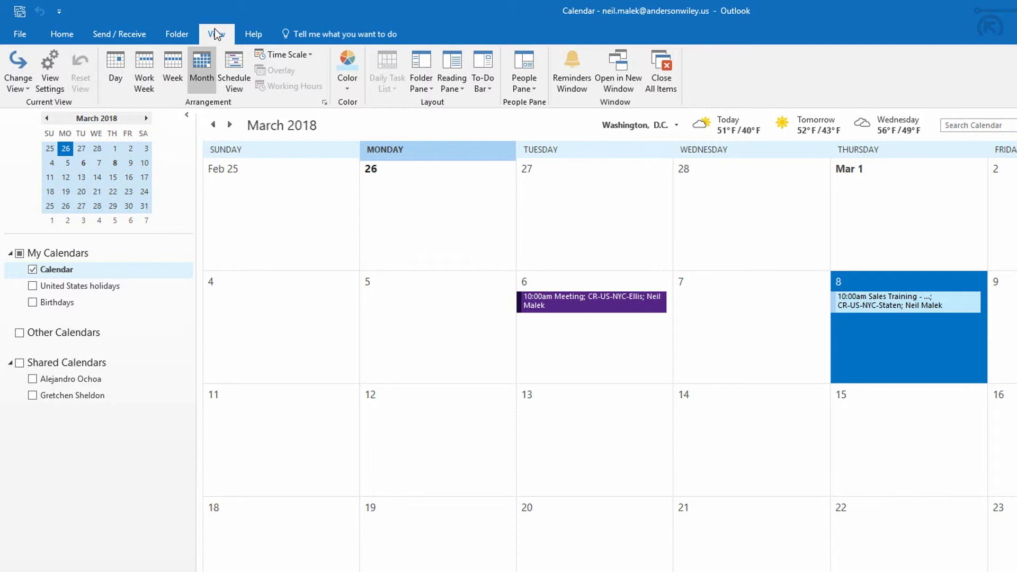
{"action": "mouse_move", "coordinate": [718, 316]}
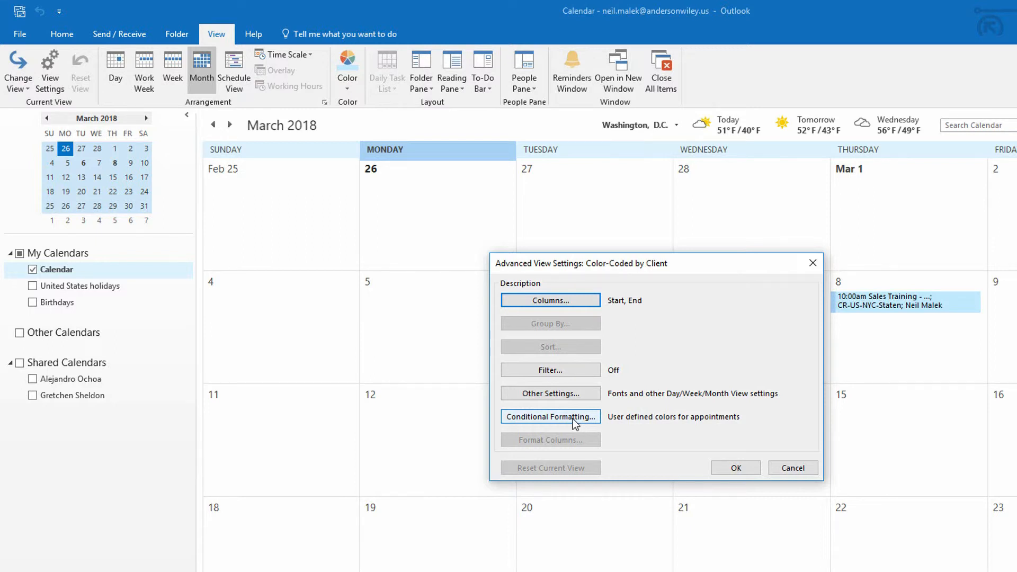
{"action": "mouse_move", "coordinate": [576, 423]}
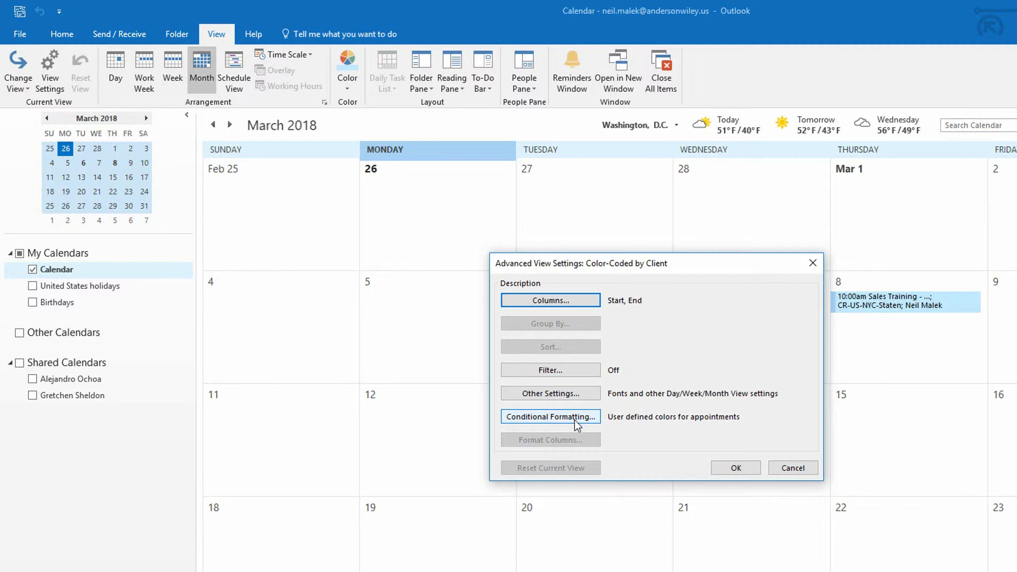
Step: Add a Dark Purple conditional formatting rule named Sales Training and go to its condition filter
{"action": "left_click", "coordinate": [550, 416]}
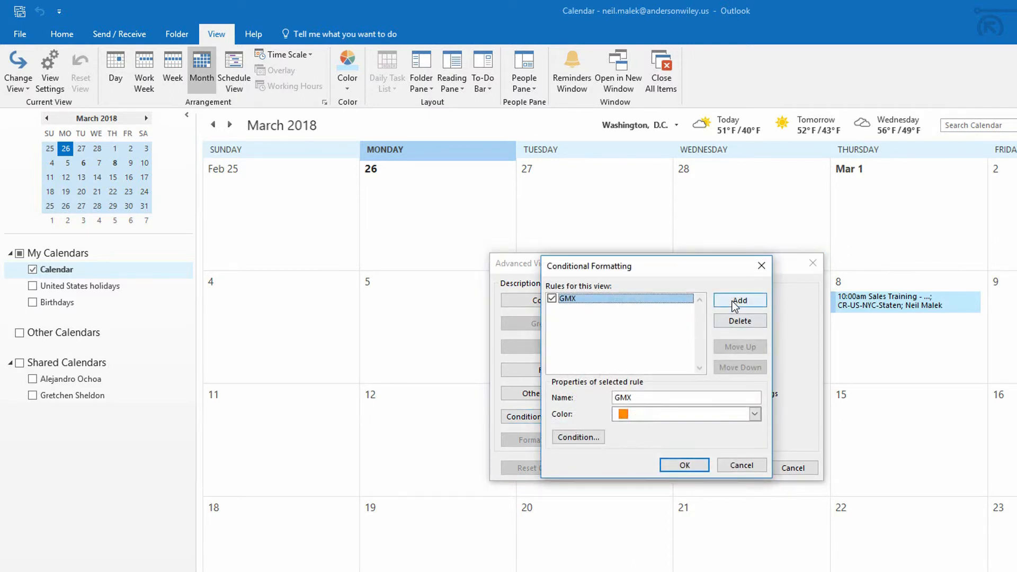
{"action": "left_click", "coordinate": [740, 300]}
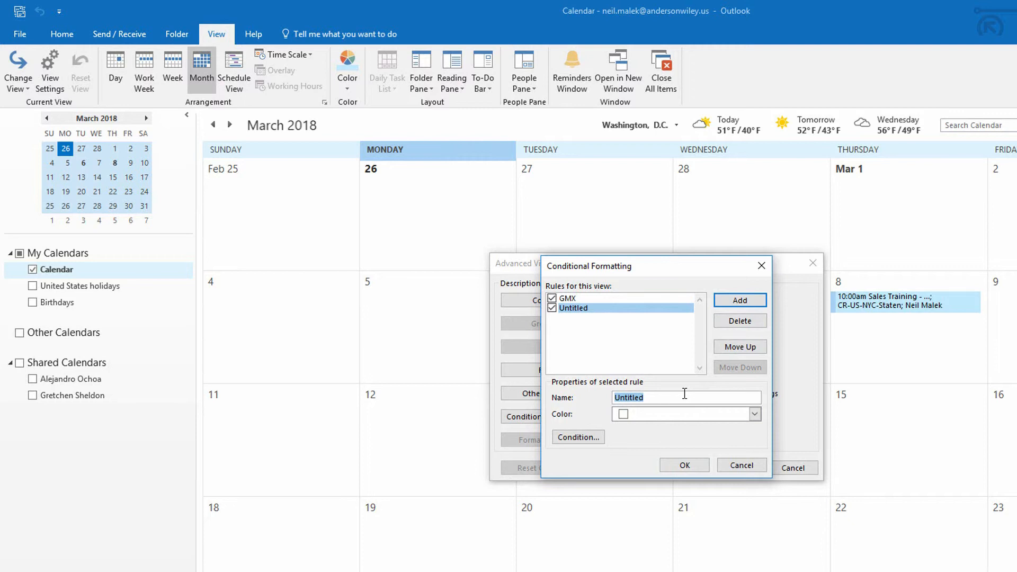
{"action": "type", "text": "Sales Training"}
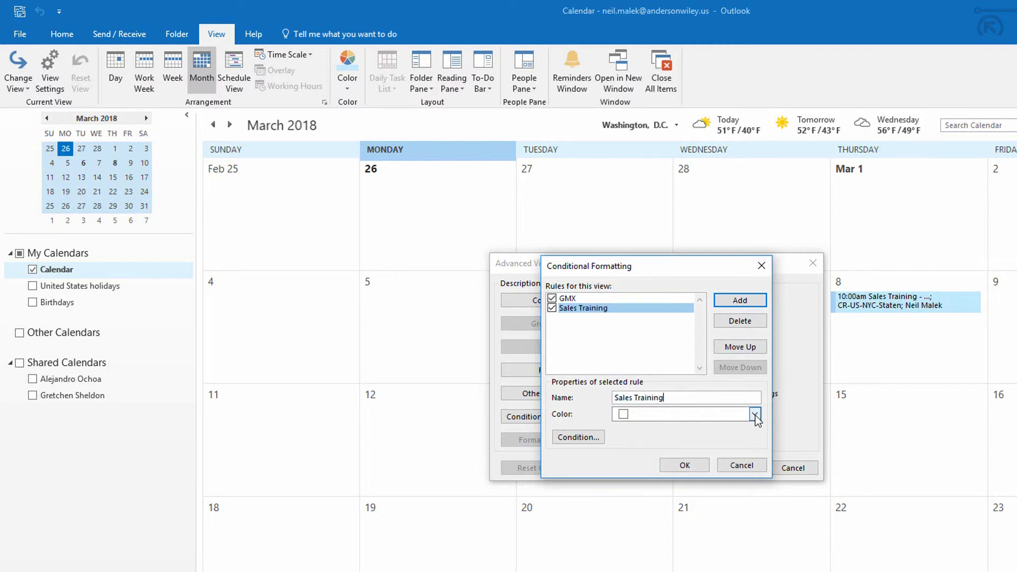
{"action": "left_click", "coordinate": [754, 414]}
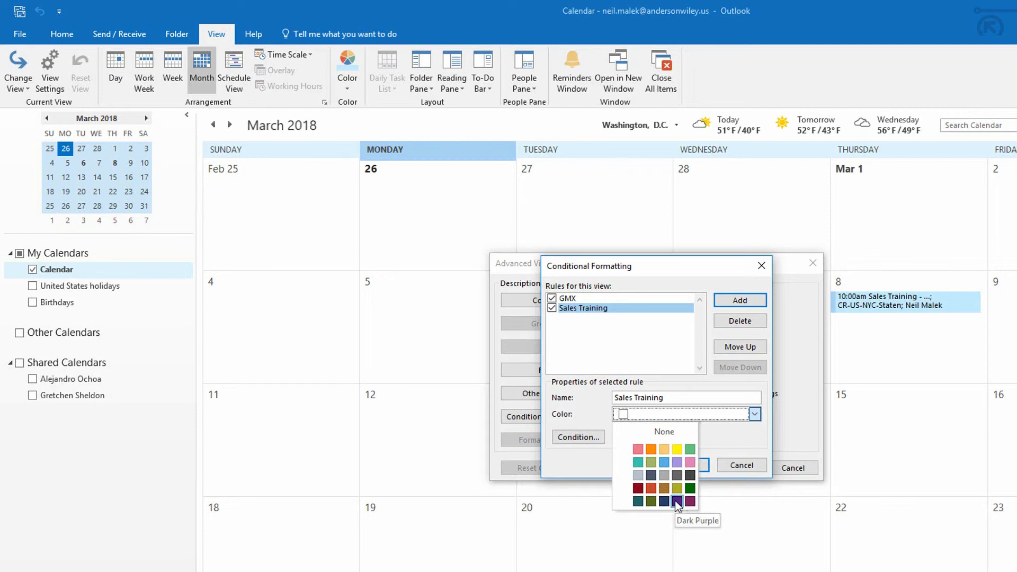
{"action": "left_click", "coordinate": [677, 501]}
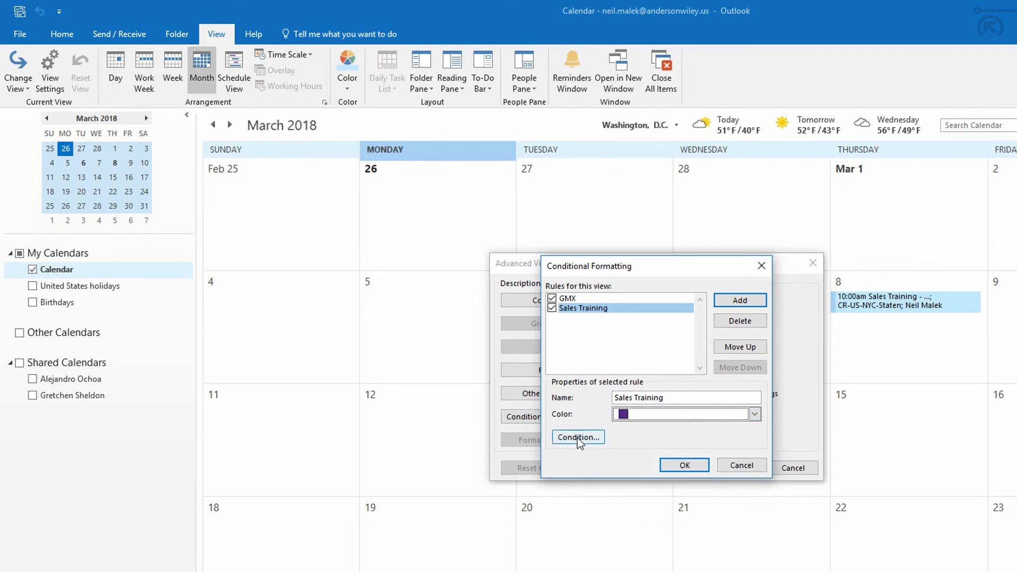
{"action": "left_click", "coordinate": [577, 436]}
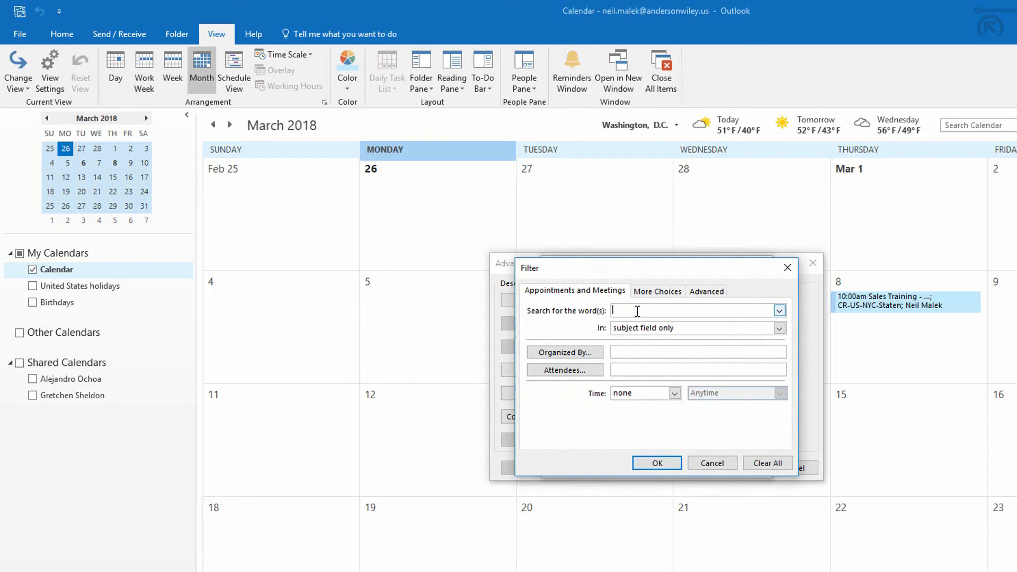
Step: Filter the rule on subject words Sales Training and apply the view settings
{"action": "type", "text": "Sales Training"}
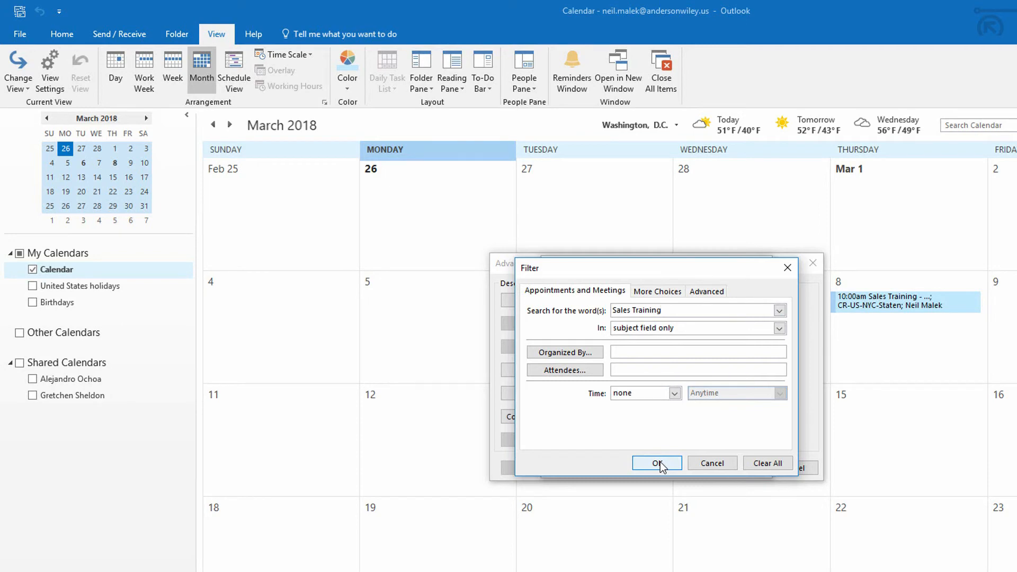
{"action": "left_click", "coordinate": [657, 463]}
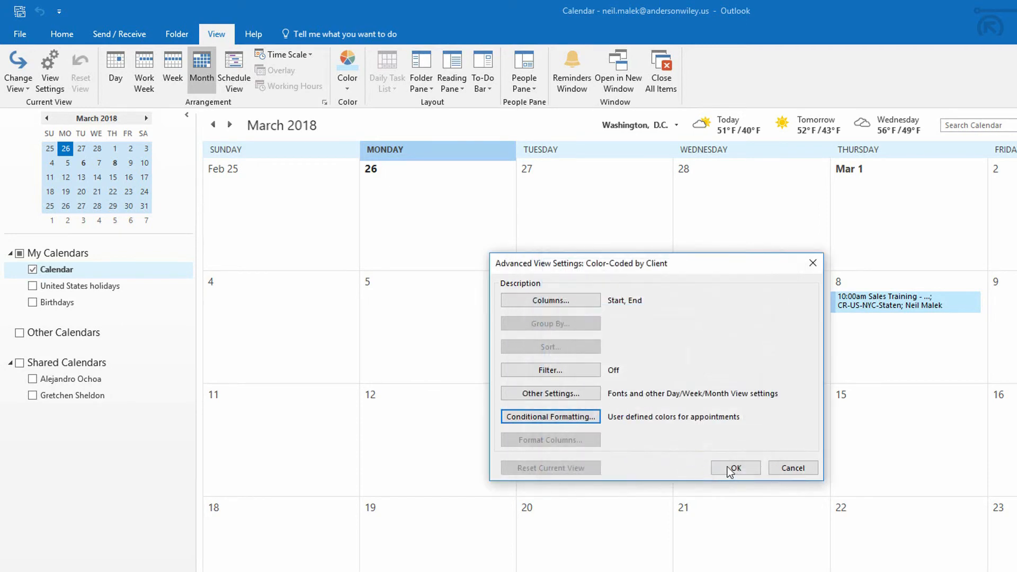
{"action": "left_click", "coordinate": [736, 467]}
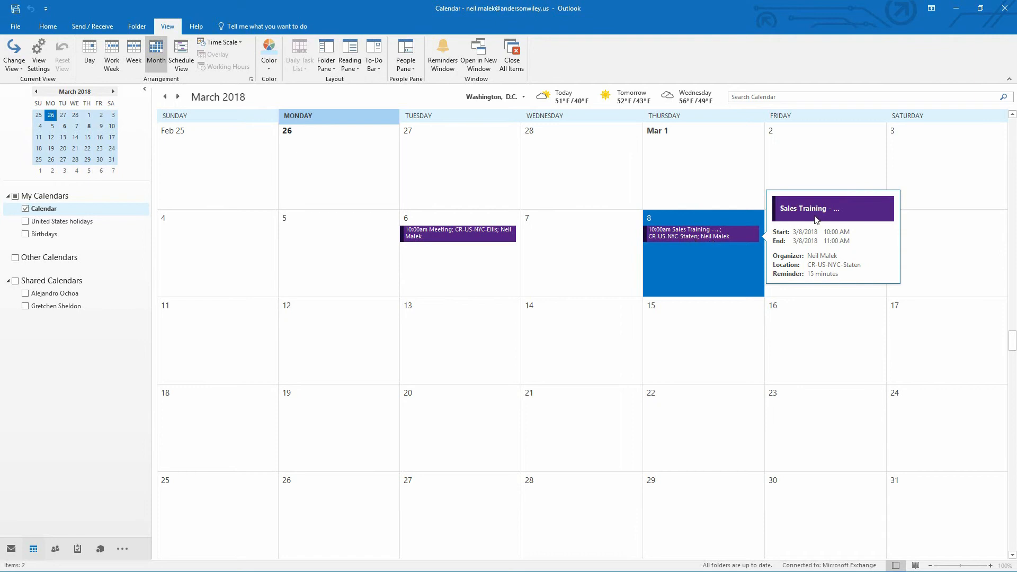
{"action": "mouse_move", "coordinate": [727, 233]}
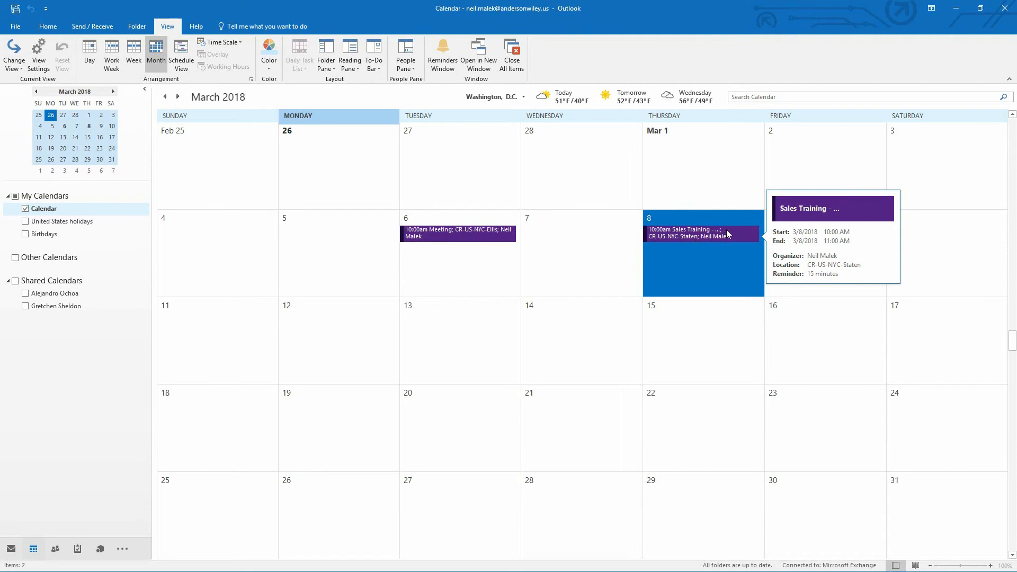
{"action": "mouse_move", "coordinate": [589, 235]}
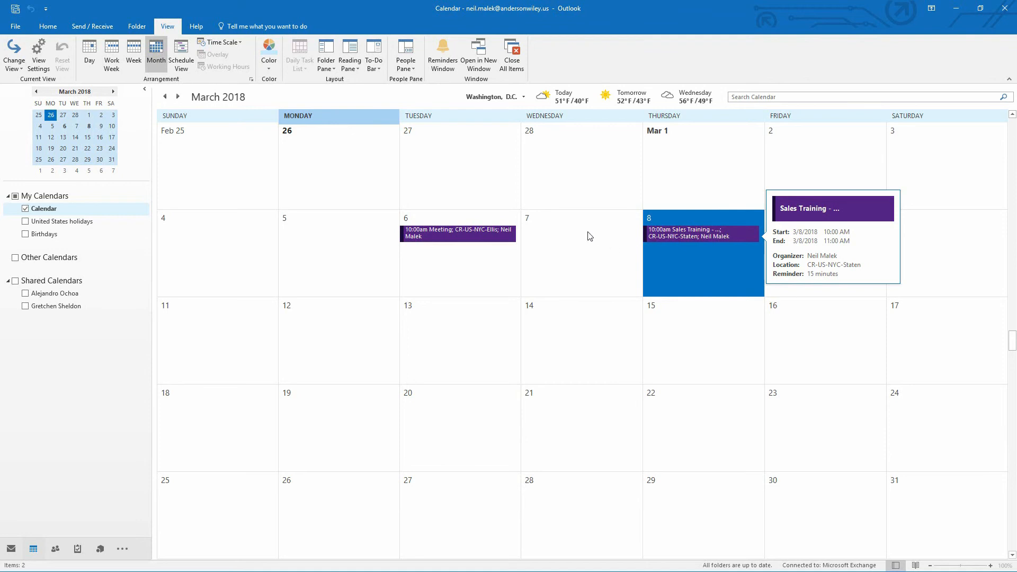
{"action": "mouse_move", "coordinate": [459, 232]}
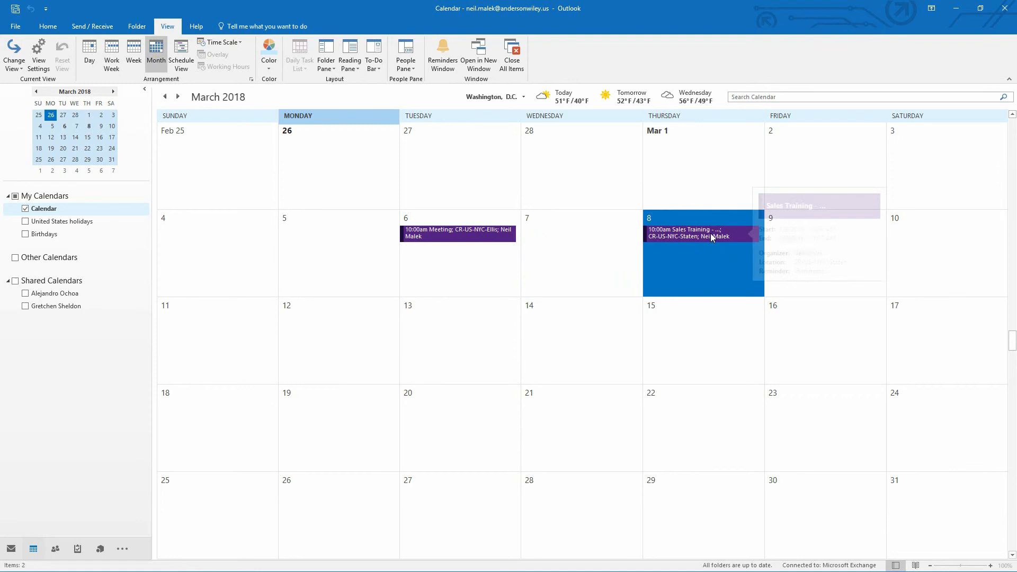
{"action": "mouse_move", "coordinate": [700, 232]}
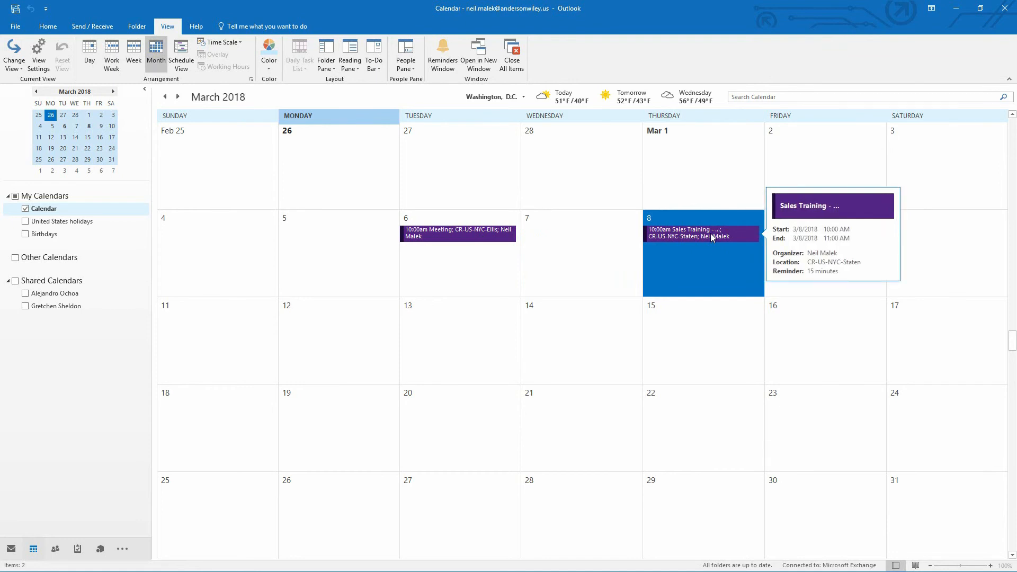